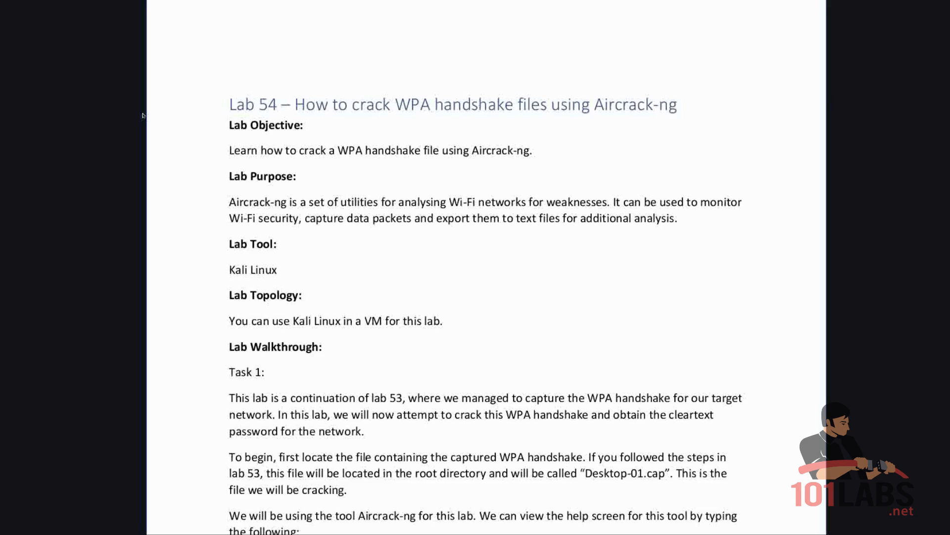
mouse_move(95, 268)
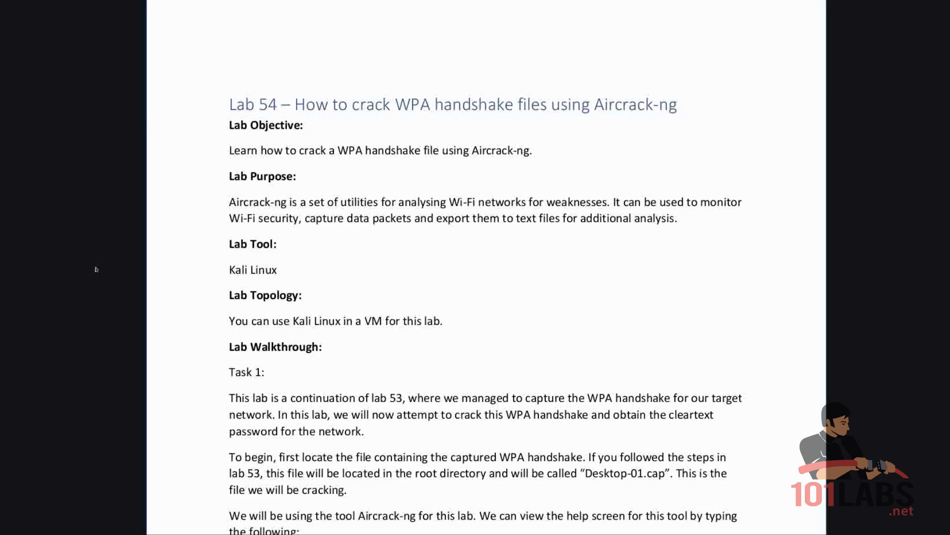
Scroll the lab guide past the objective and topology to Task 1's aircrack-ng --help example.
scroll(down, 3)
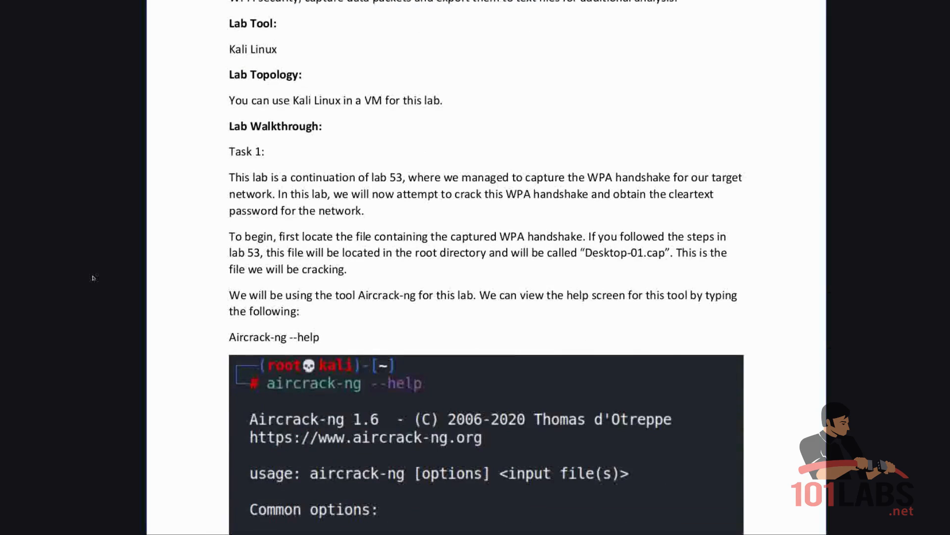
scroll(down, 3)
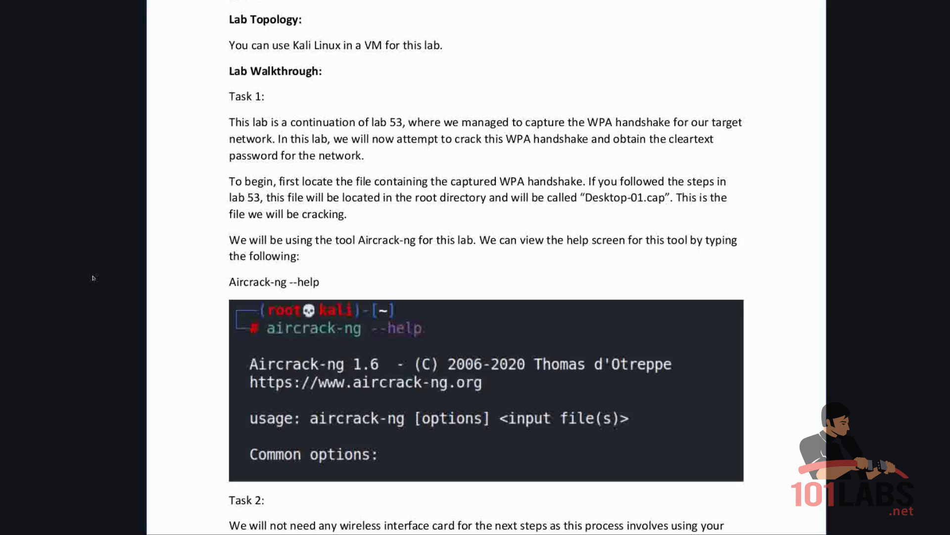
mouse_move(213, 475)
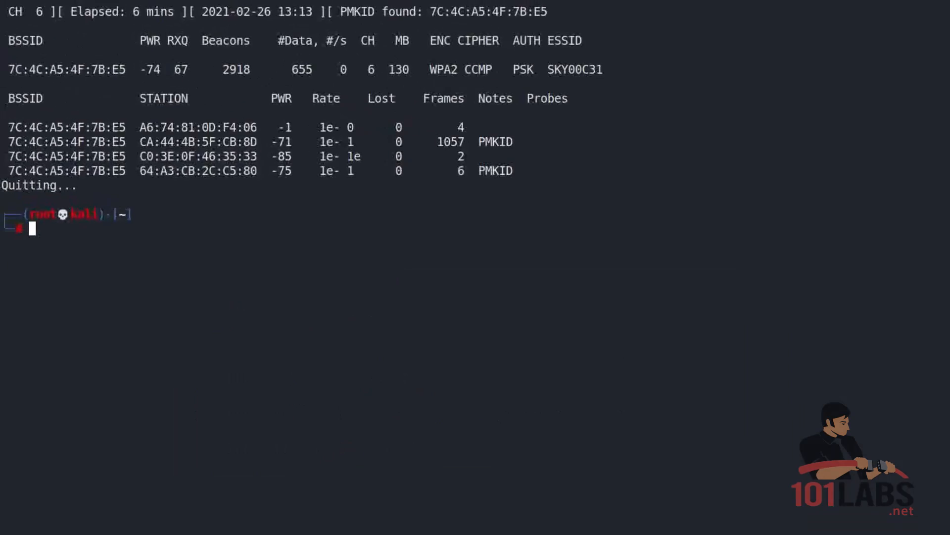
mouse_move(439, 236)
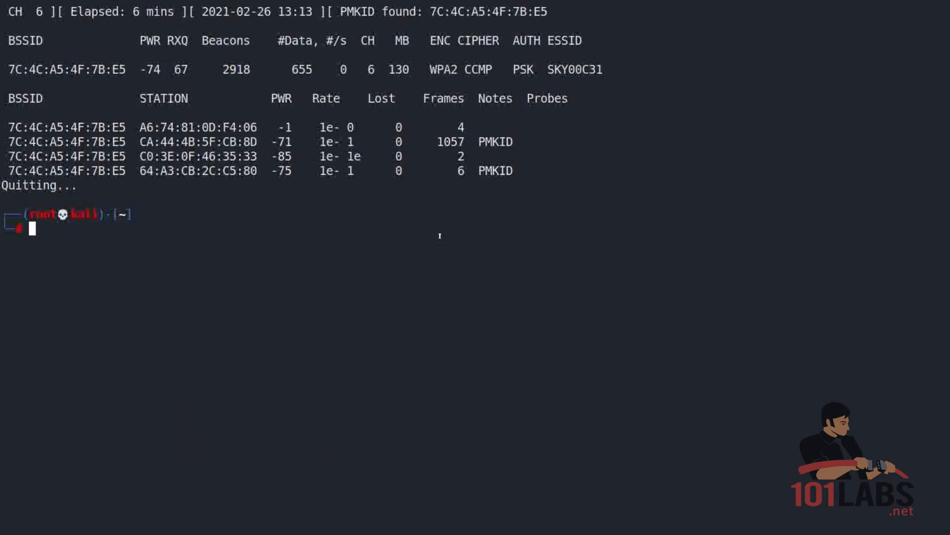
Run aircrack-ng --help at the root prompt to print its WPA-PSK and SIMD options.
text(aircrack-)
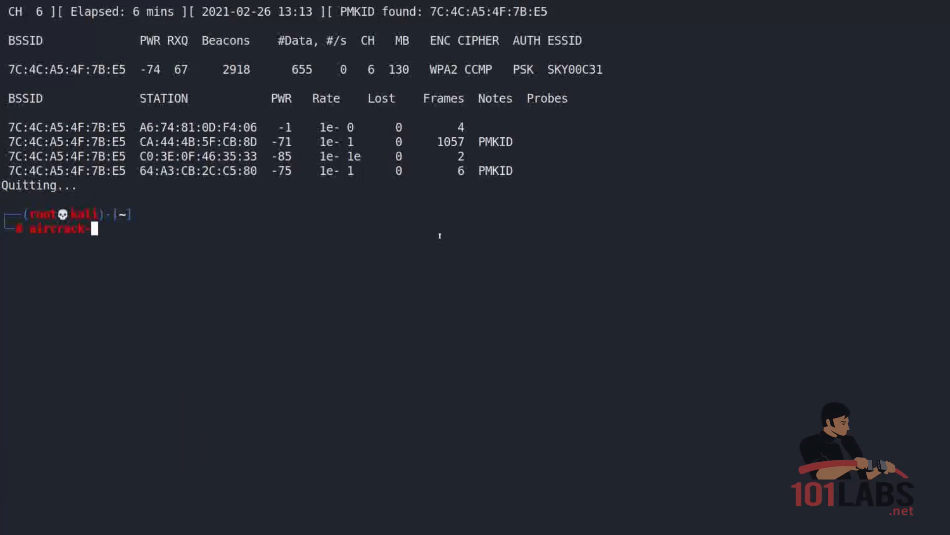
text(ng --help)
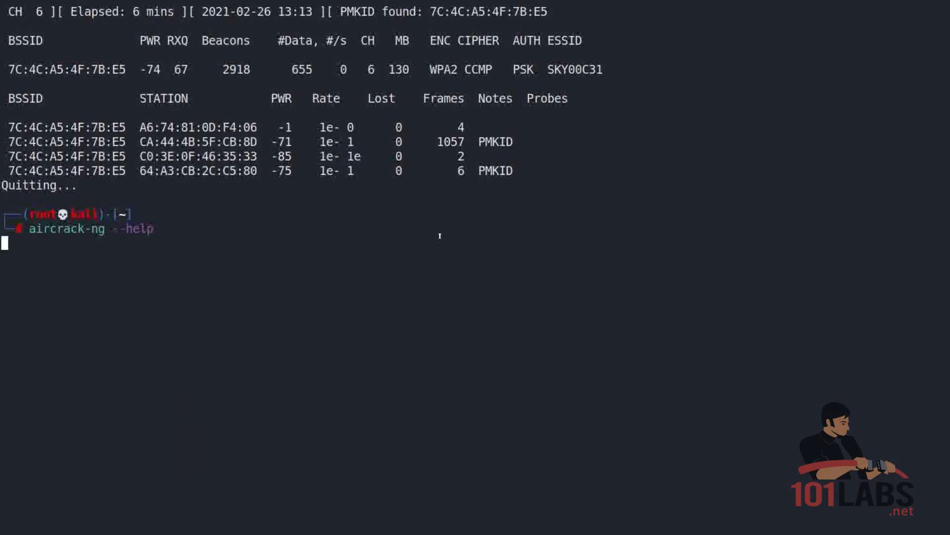
key(Return)
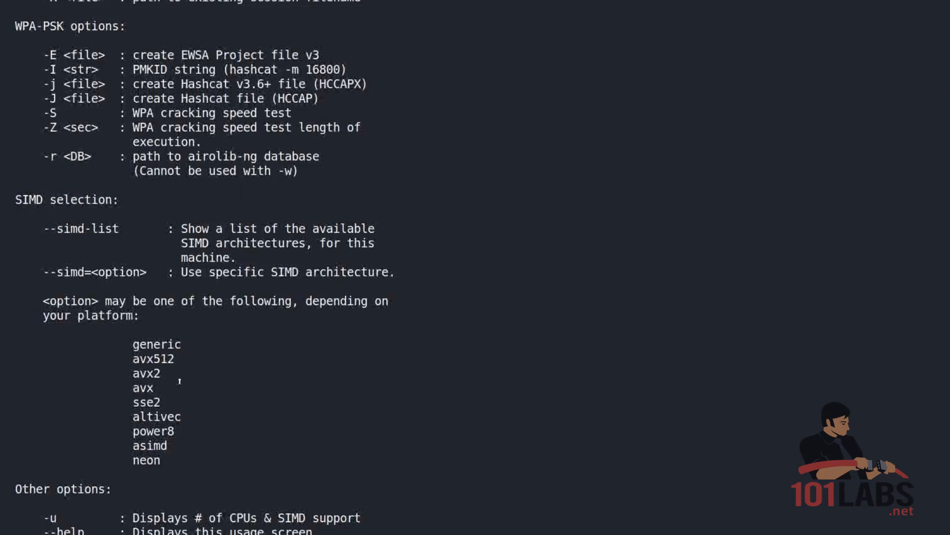
scroll(up, 3)
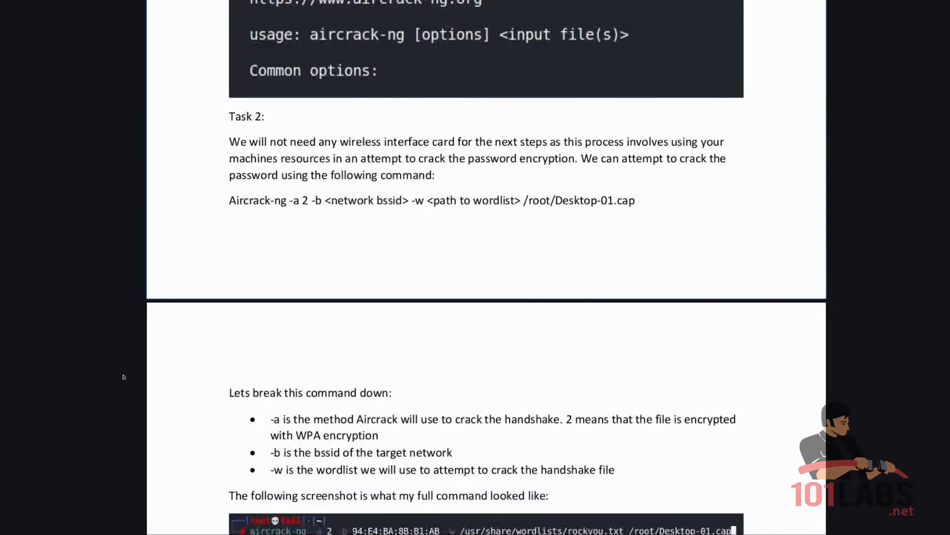
mouse_move(113, 408)
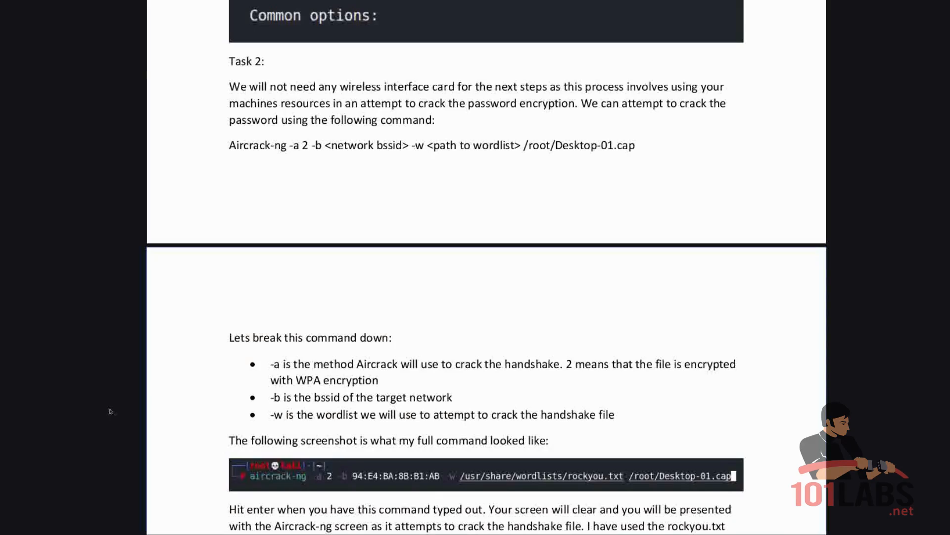
Scroll the guide to Task 2's example aircrack-ng command using the rockyou.txt wordlist.
scroll(down, 3)
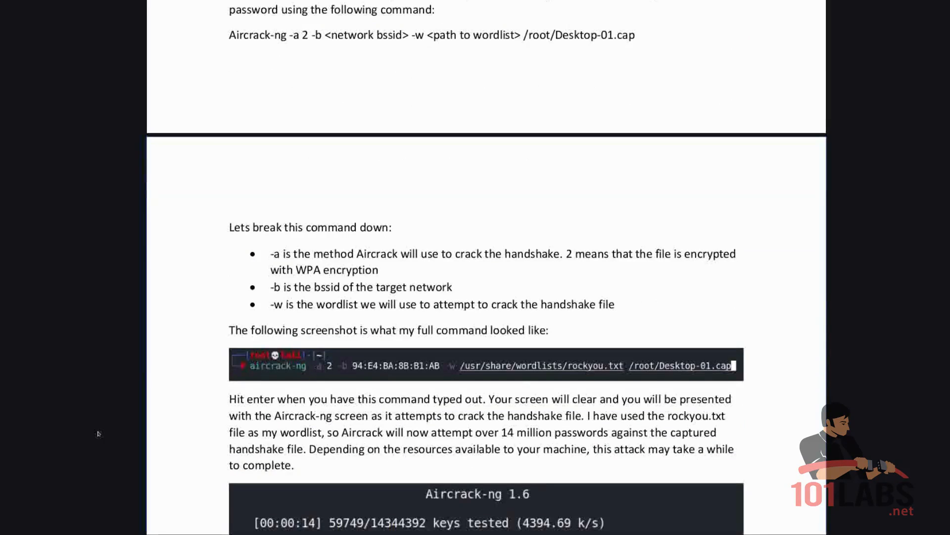
scroll(up, 3)
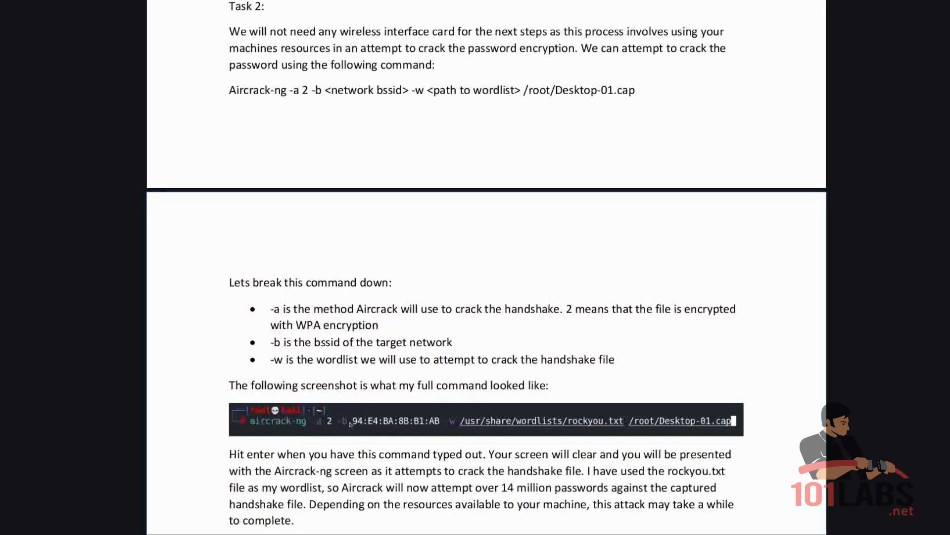
mouse_move(337, 427)
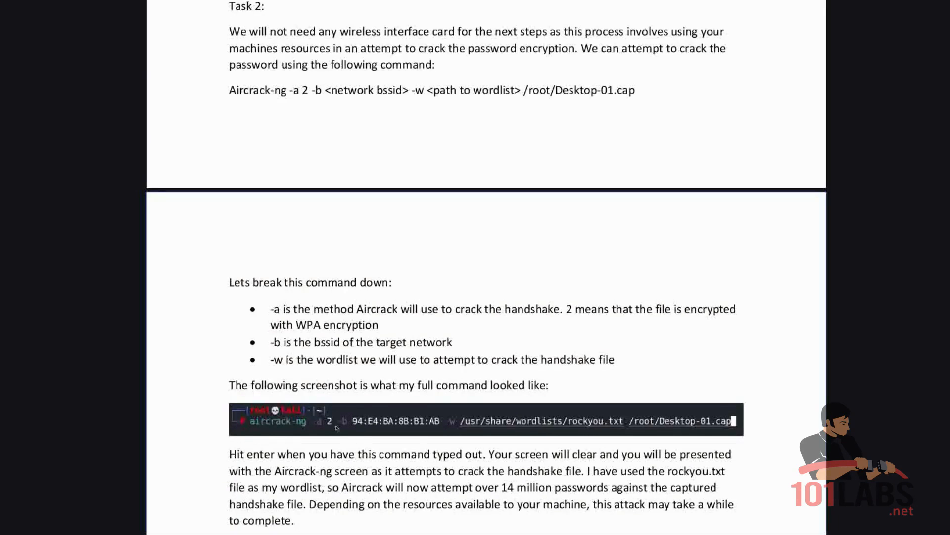
mouse_move(446, 426)
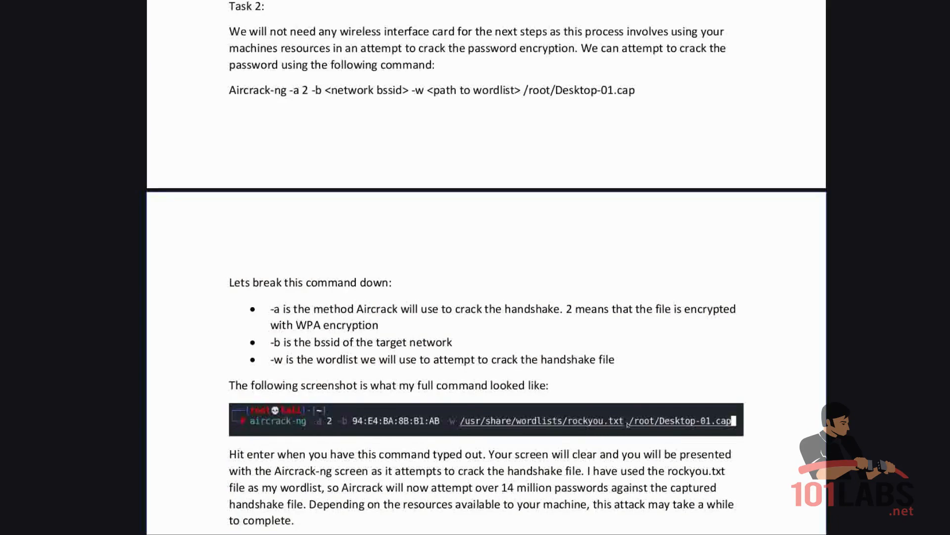
mouse_move(669, 442)
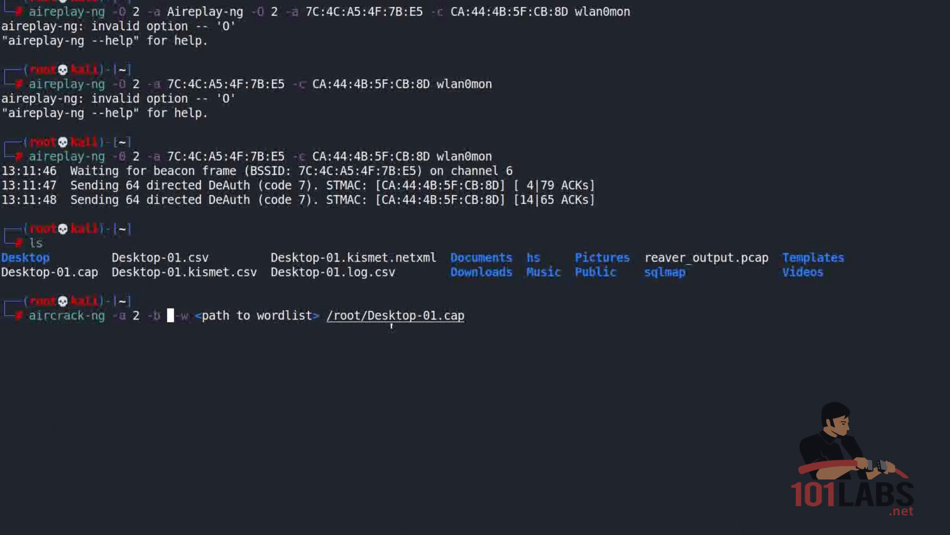
Fill in BSSID 7C:4C:A5:4F:7B:E5 and wordlist /usr/share/wordlists/rockyou.txt in the aircrack-ng command.
double_click(189, 83)
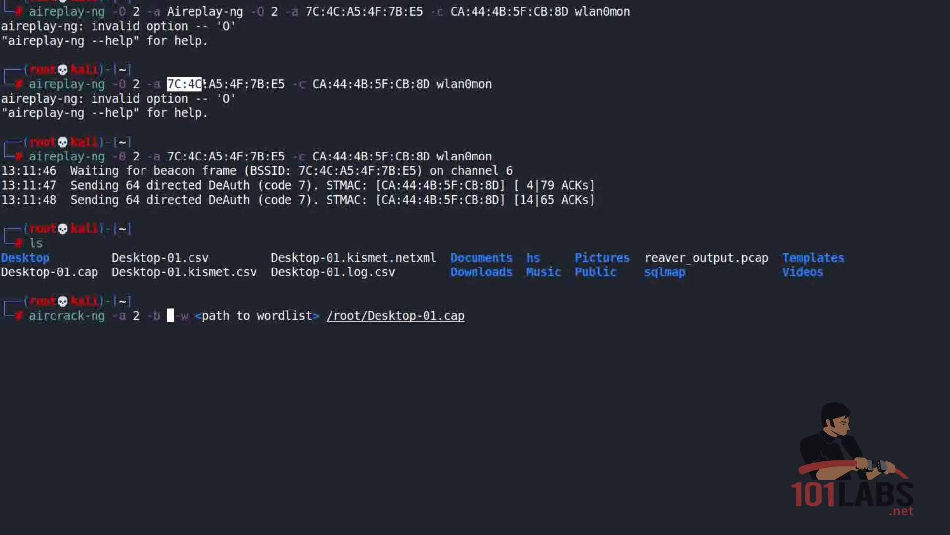
text(7C:4C:A5:4F:7B:E5)
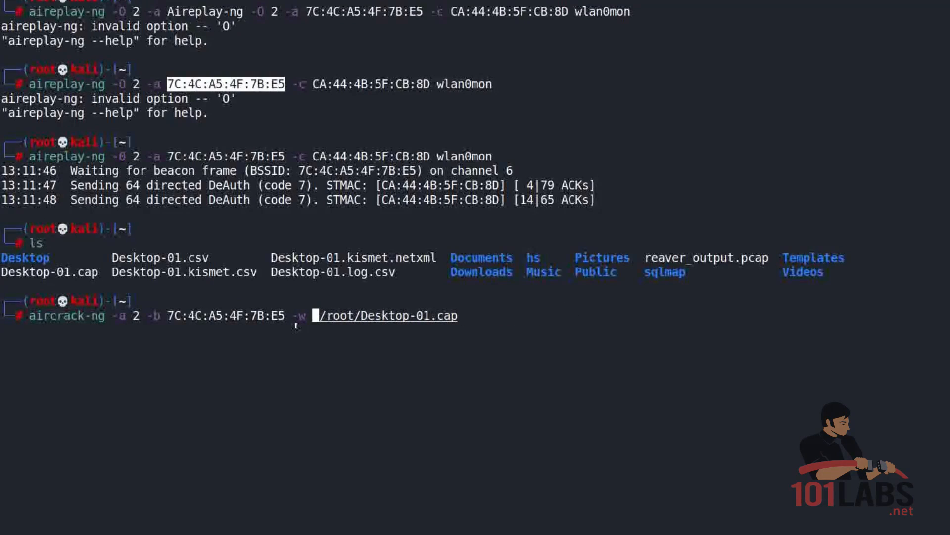
text(/usr/)
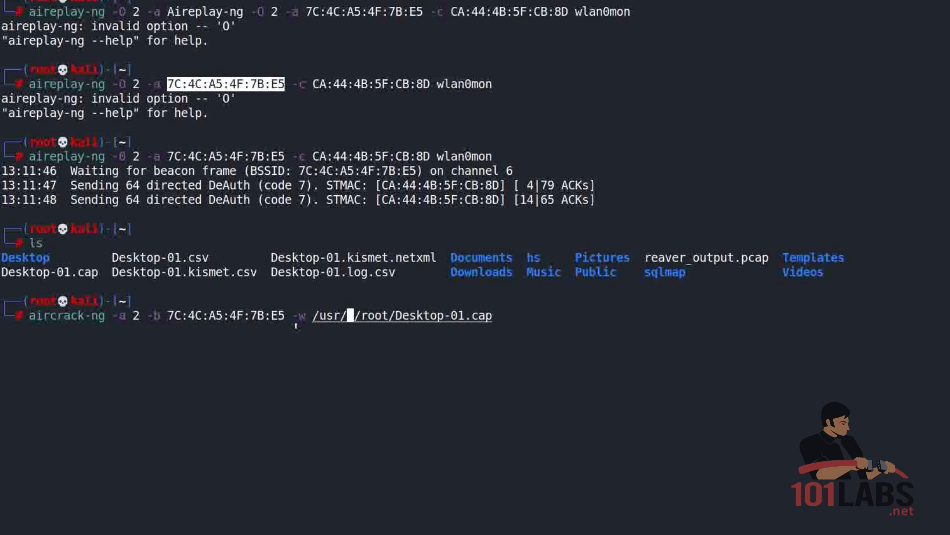
text(share/wordlist)
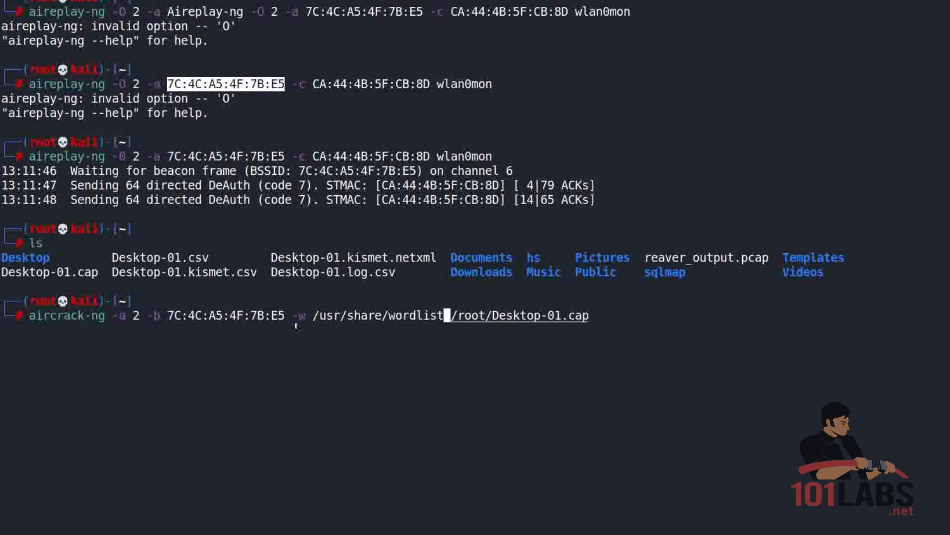
text(s/rock)
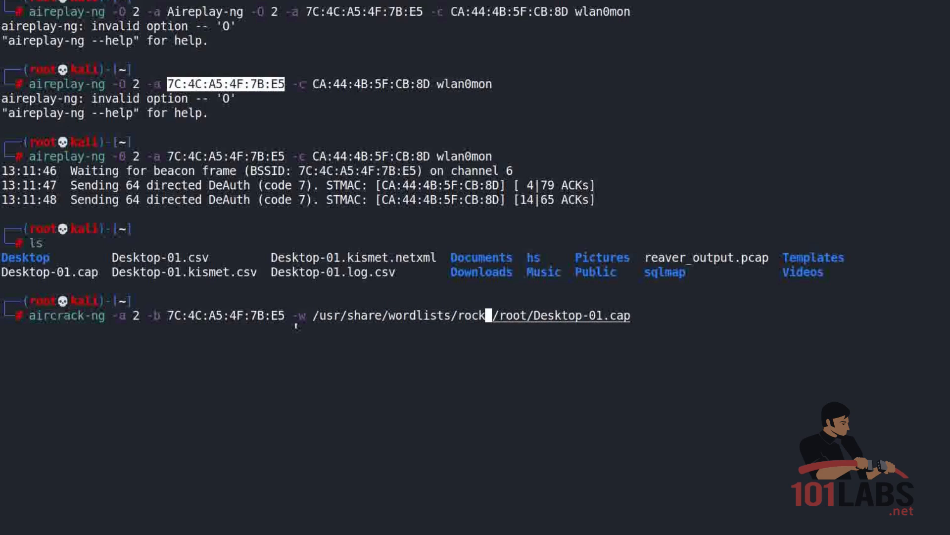
text(you.txt)
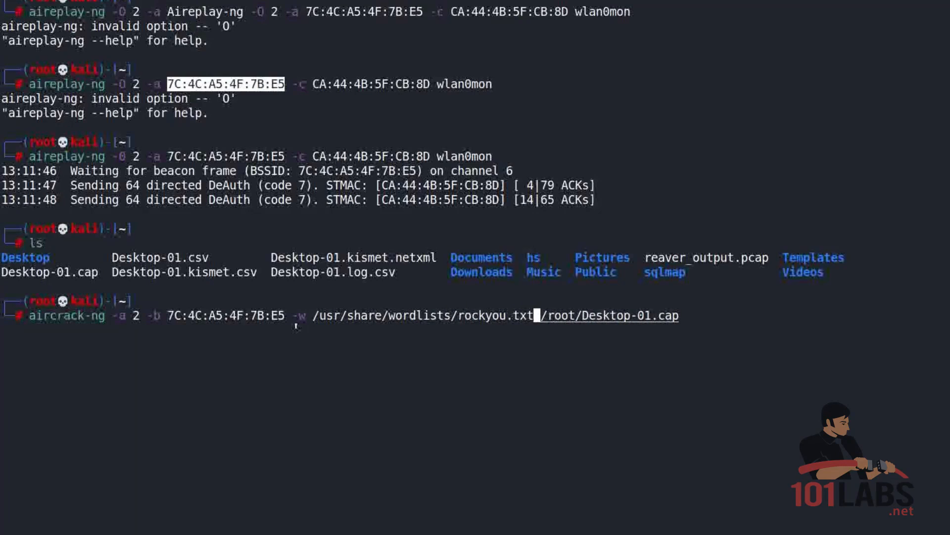
mouse_move(605, 332)
text(locate rockyou.txt)
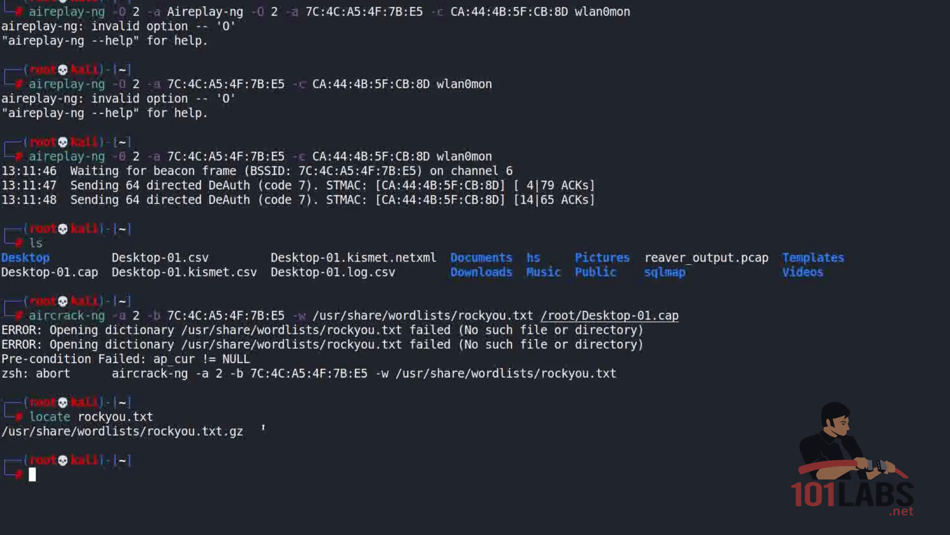
mouse_move(185, 470)
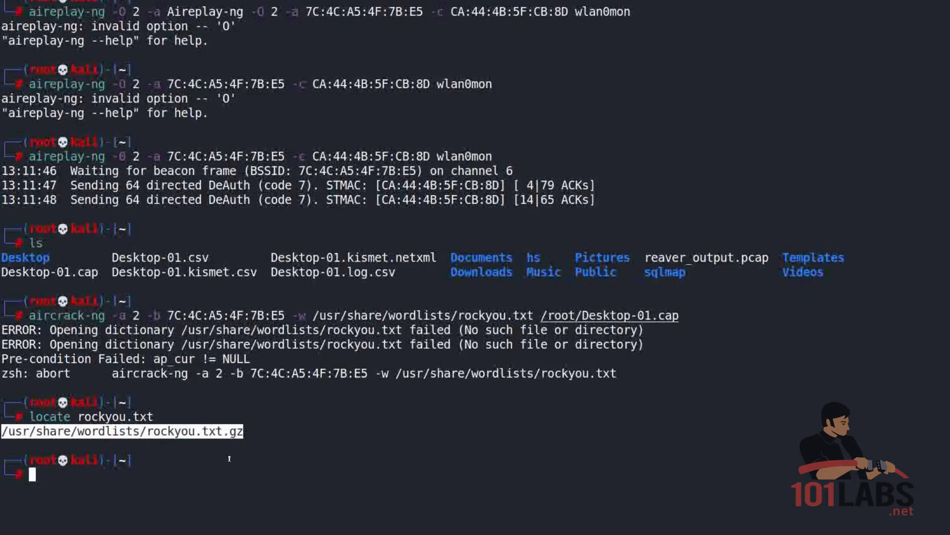
mouse_move(172, 467)
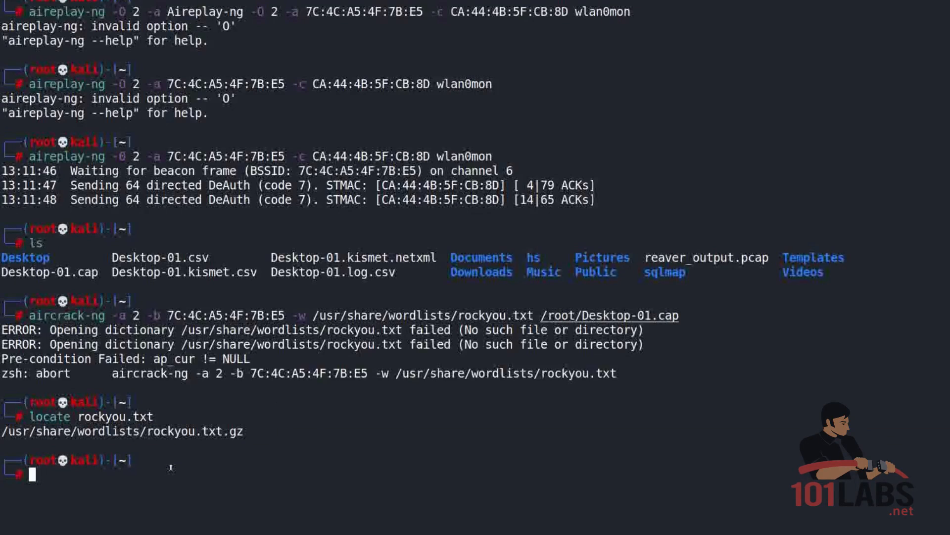
Gunzip rockyou.txt.gz, locate rockyou.txt, and relaunch the aircrack-ng crack of Desktop-01.cap.
text(gunzip /usr/share/wordlists/rockyou.txt.gz)
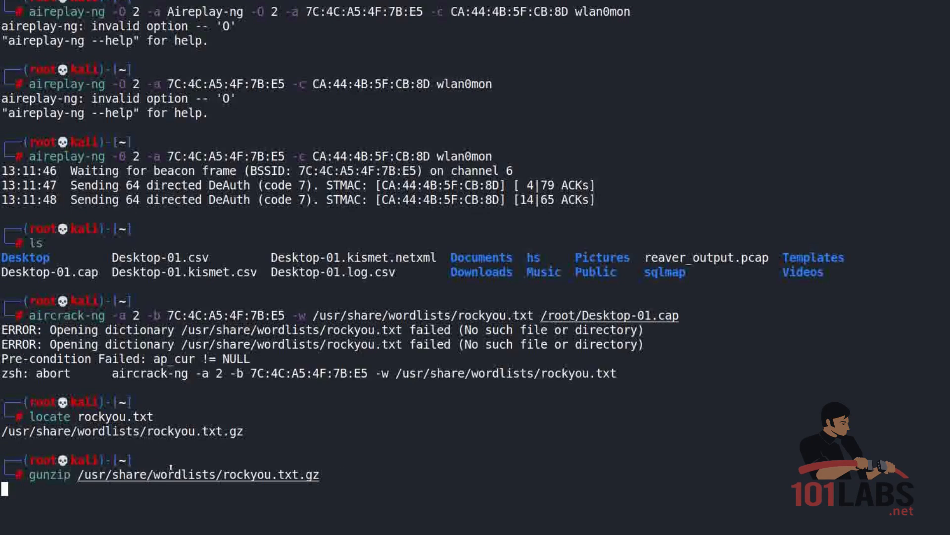
key(Return)
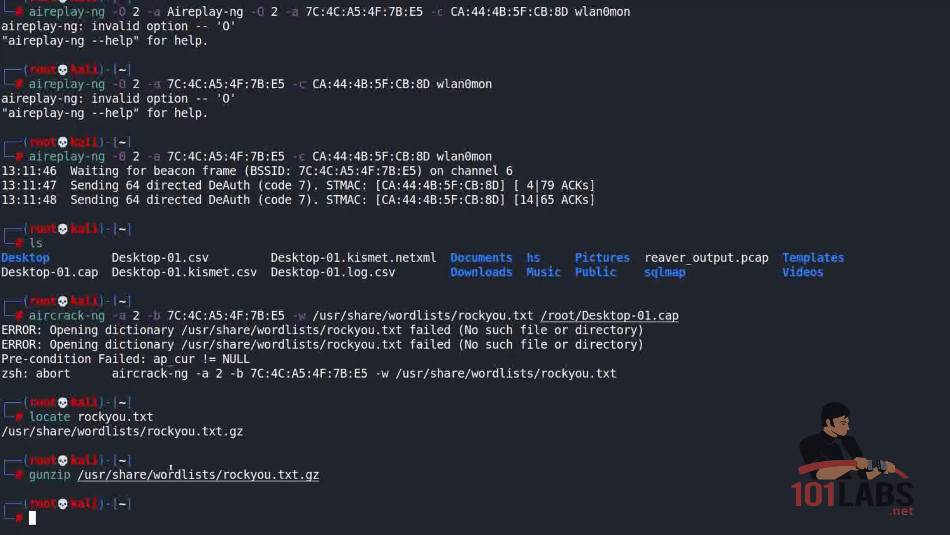
text(locate rockyou.txt)
text(cd)
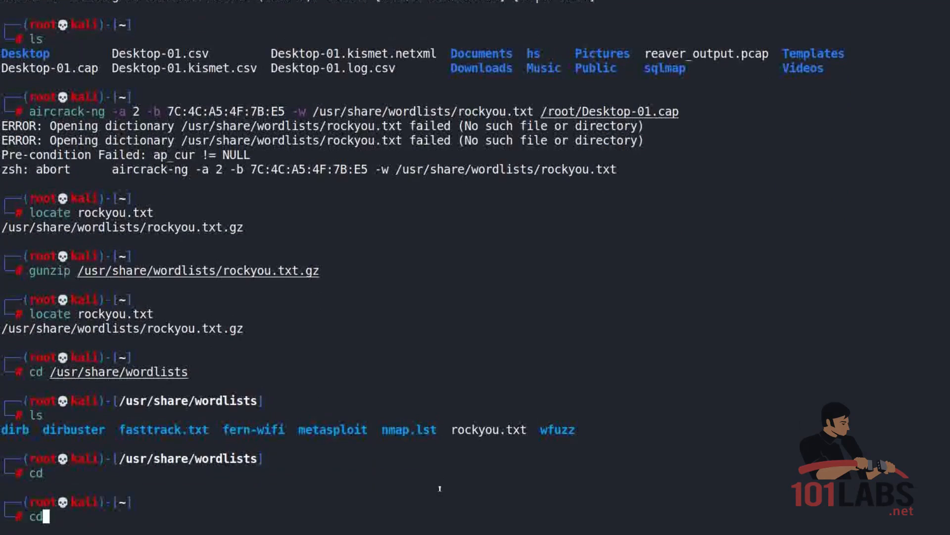
text(aircrack-ng -a 2 -b 7C:4C:A5:4F:7B:E5 -w /usr/share/wordlists/rockyou.txt /root/Desktop-01.cap)
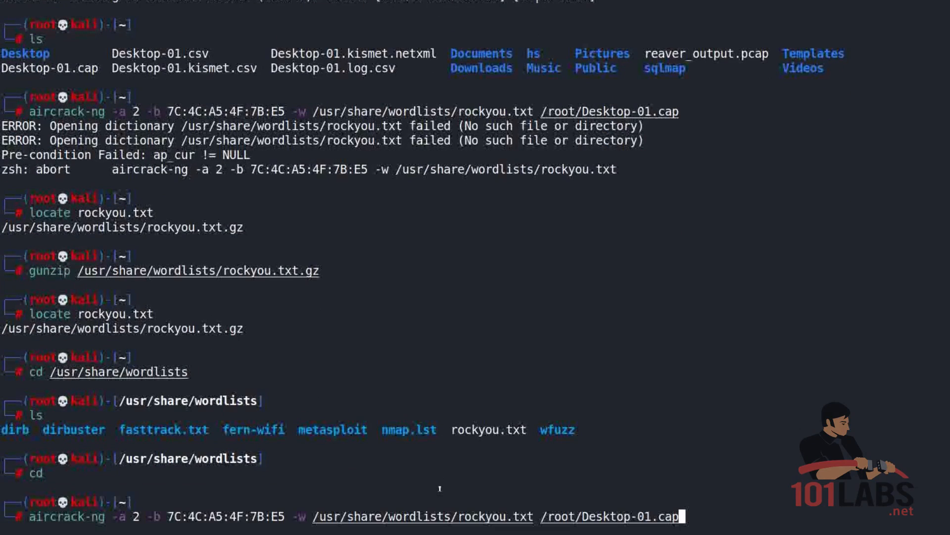
key(Return)
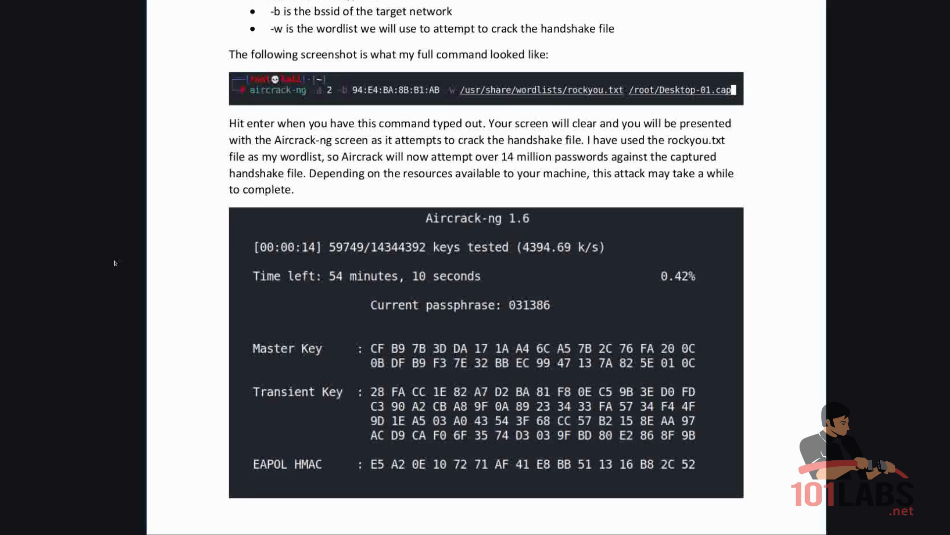
mouse_move(22, 254)
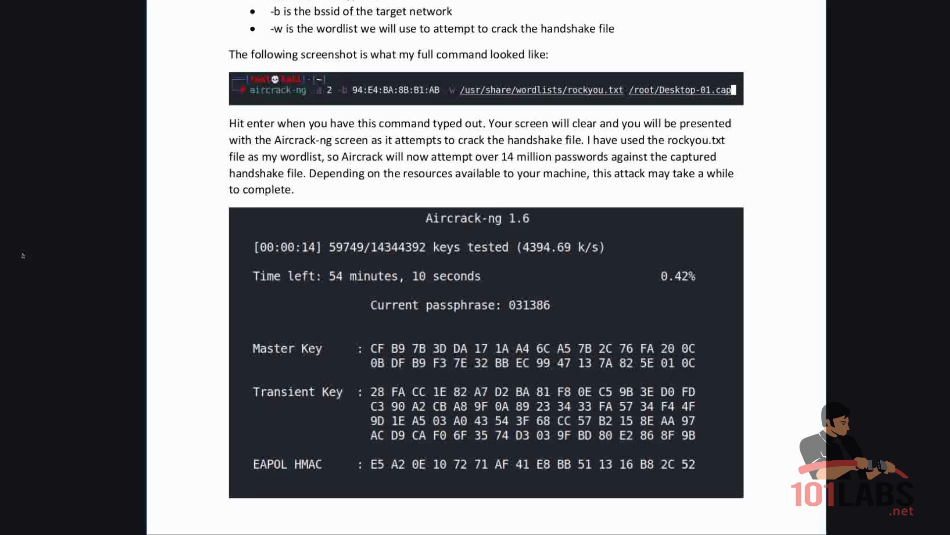
Scroll the guide to the Aircrack-ng 1.6 cracking-progress screenshot.
scroll(down, 3)
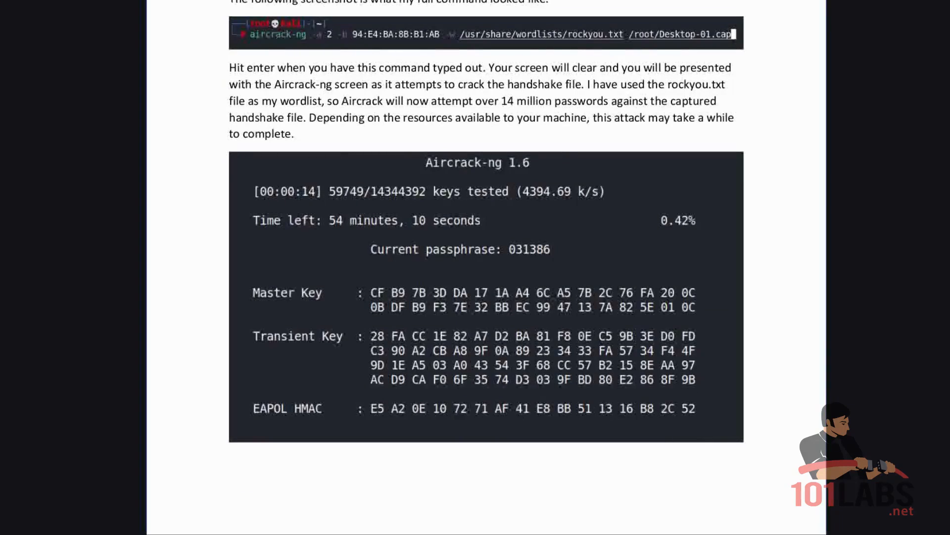
mouse_move(155, 134)
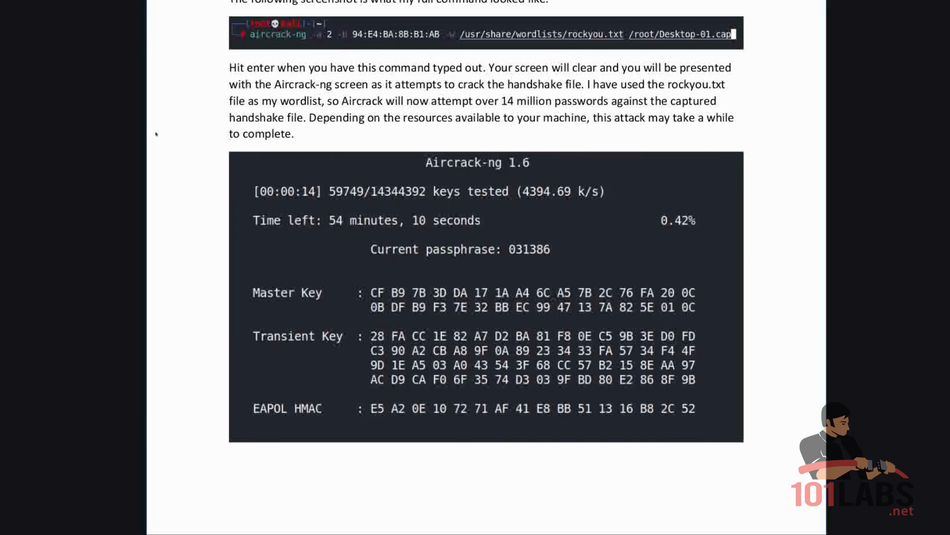